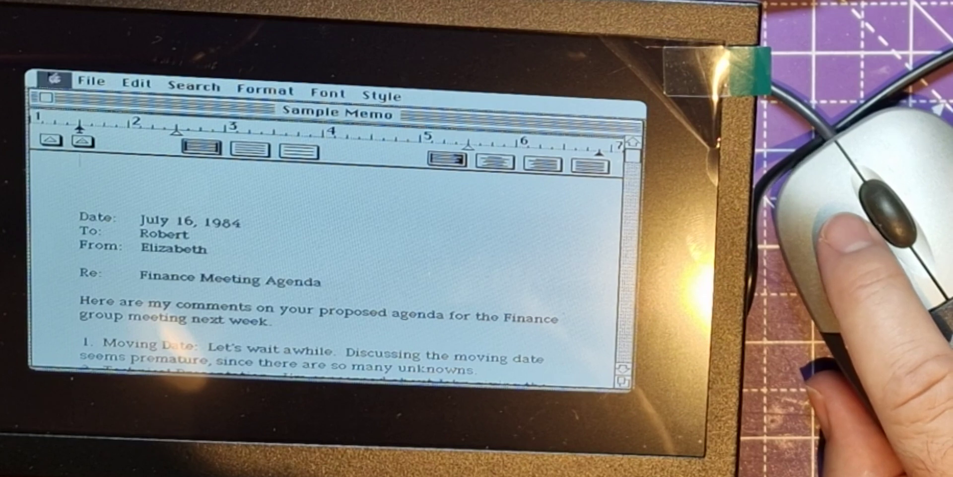
Show the File commands over the Sample Memo to reach Close
click(92, 85)
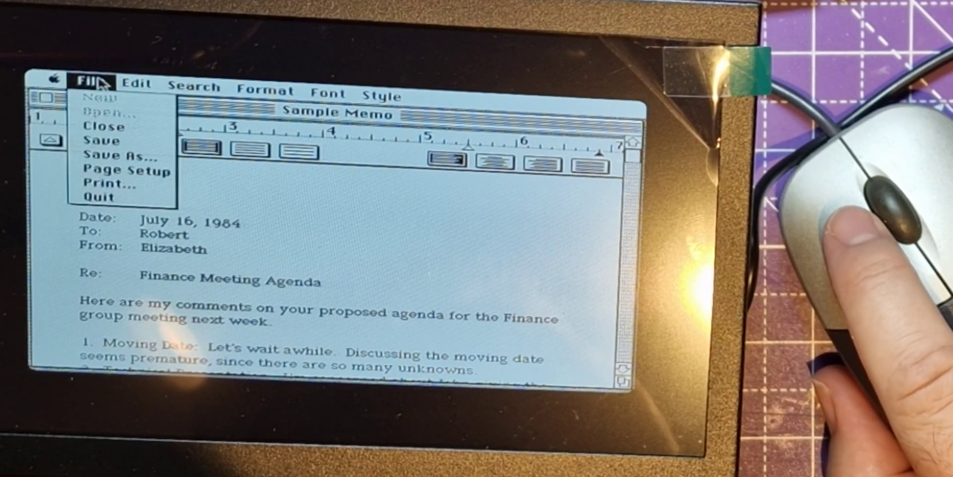